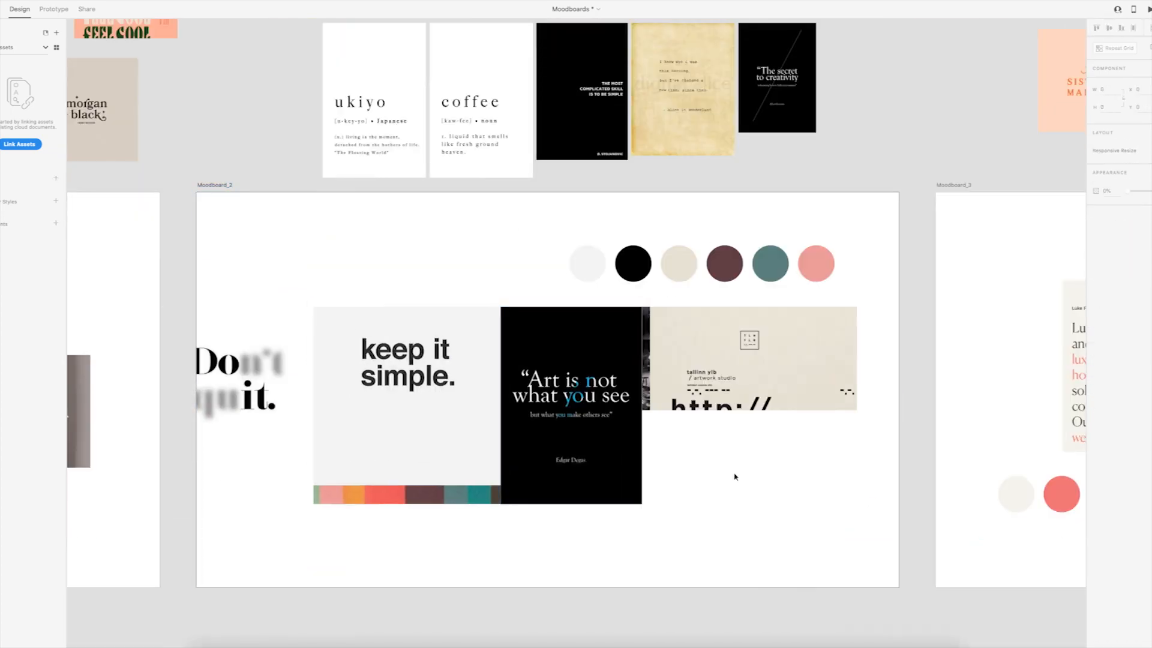
- Apply the Code block heading with <strike> around 'designer' and review the Design and Photography sections below
{"action": "scroll", "scroll_direction": "down", "scroll_amount": 3}
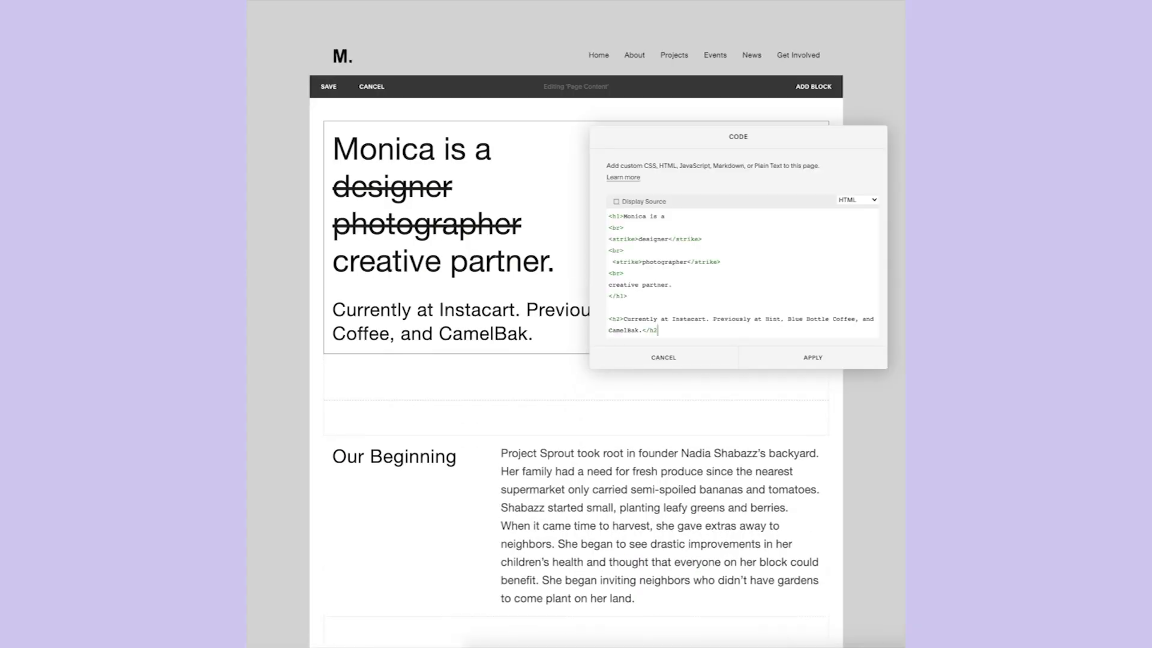
{"action": "left_click", "coordinate": [812, 358]}
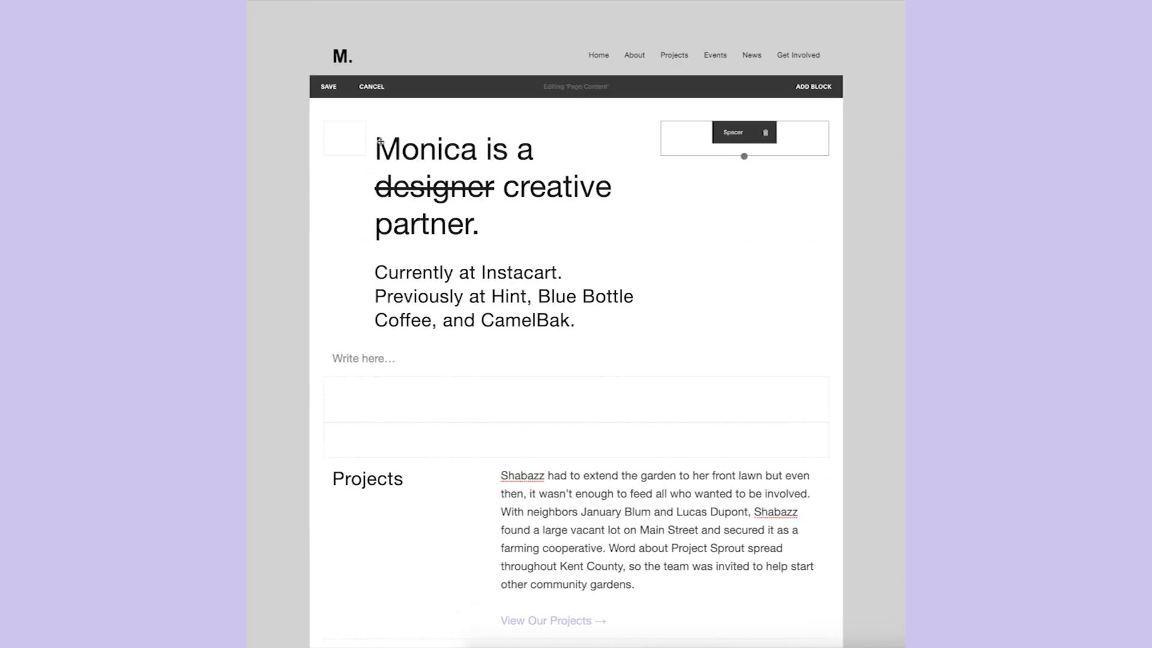
{"action": "scroll", "scroll_direction": "down", "scroll_amount": 3}
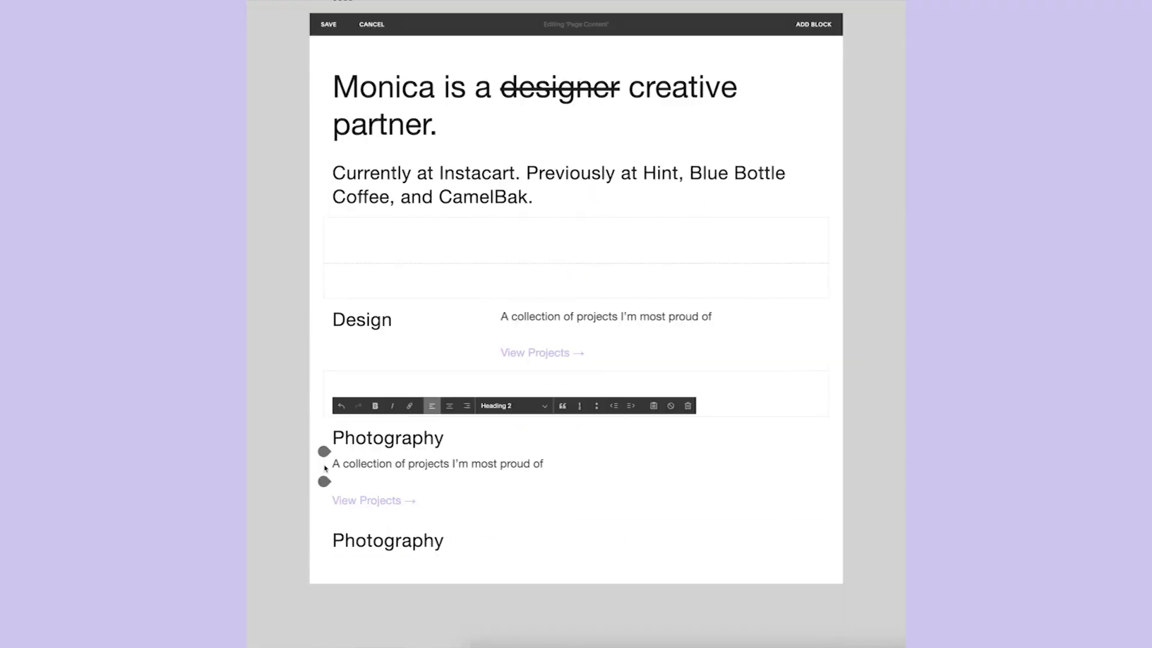